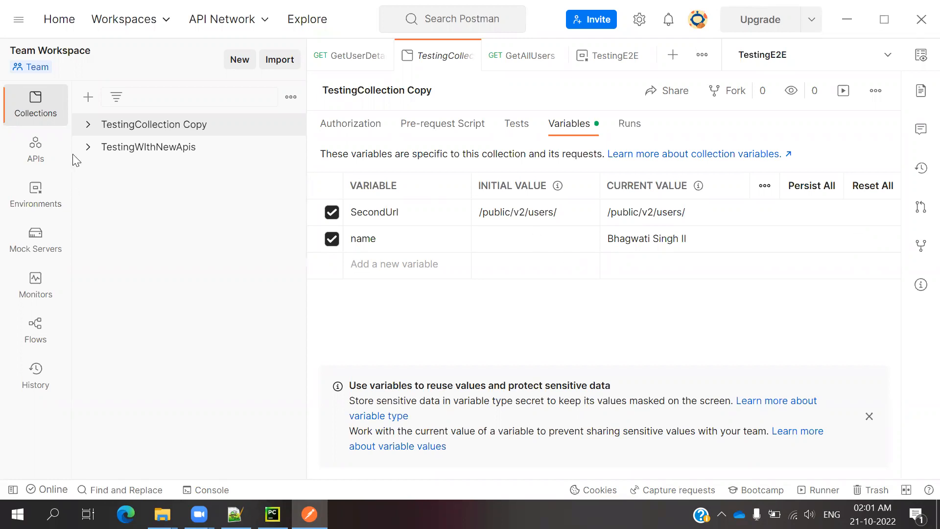
Step: Open the GetUsers request from the TestingWIthNewApis collection
{"action": "left_click", "coordinate": [88, 147]}
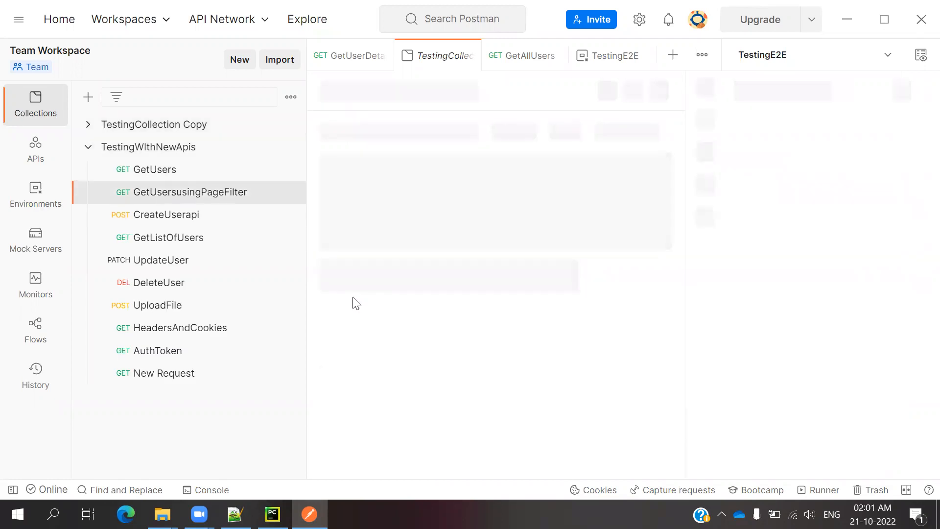
{"action": "left_click", "coordinate": [188, 192]}
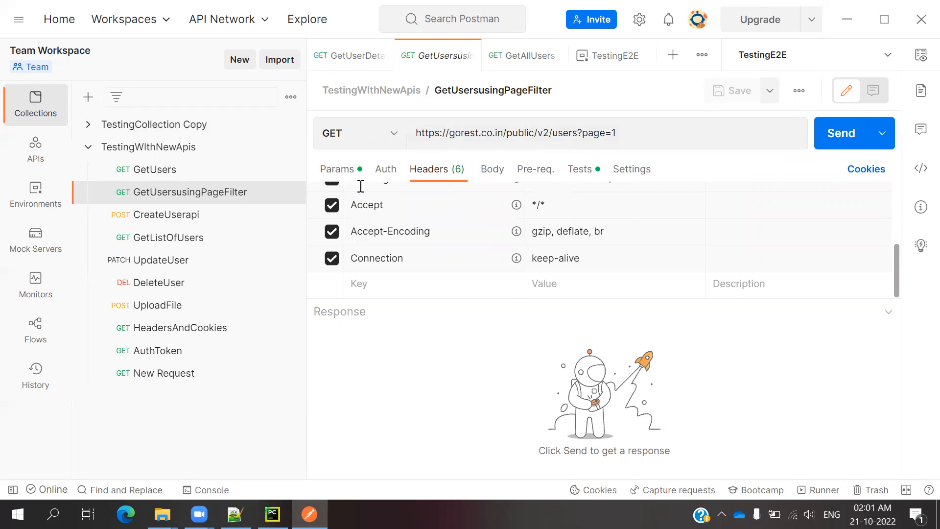
{"action": "left_click", "coordinate": [157, 169]}
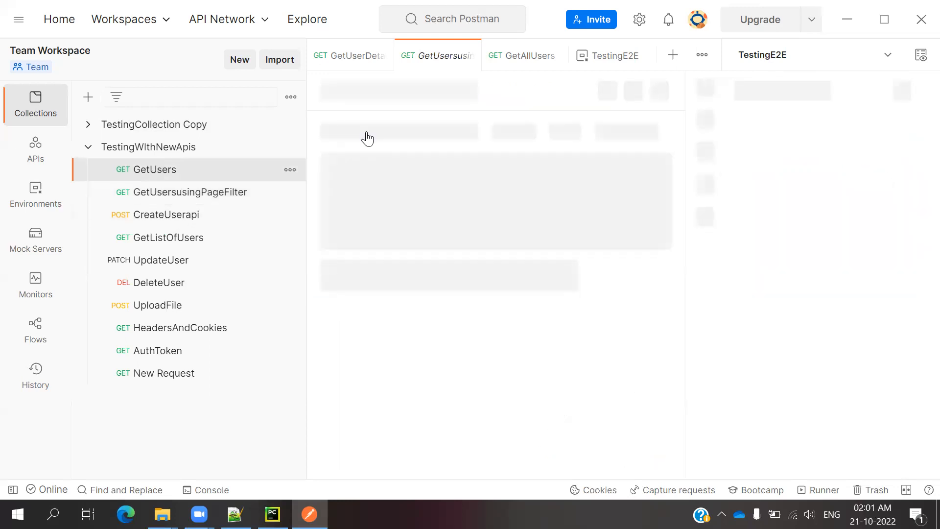
Step: Review GetUsers' body, authorization settings and seven headers, including the bearer token
{"action": "left_click", "coordinate": [429, 55]}
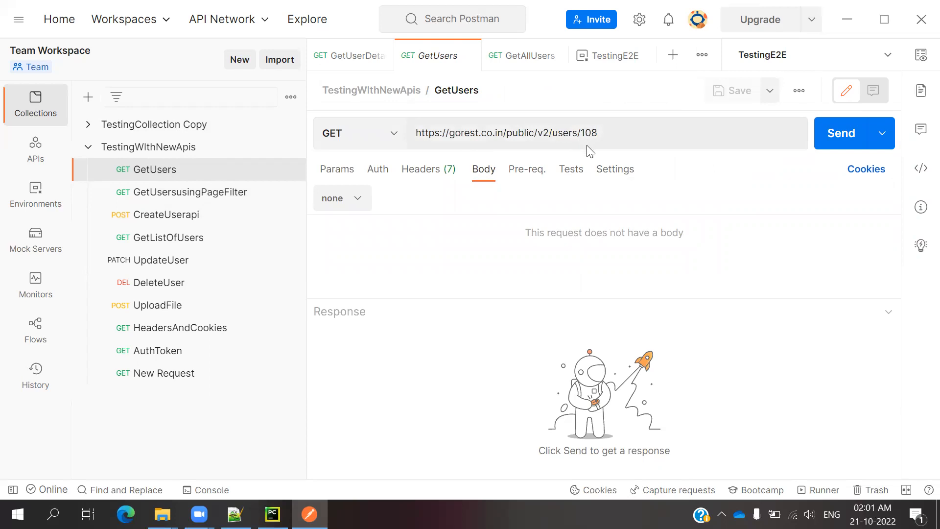
{"action": "left_click", "coordinate": [429, 133]}
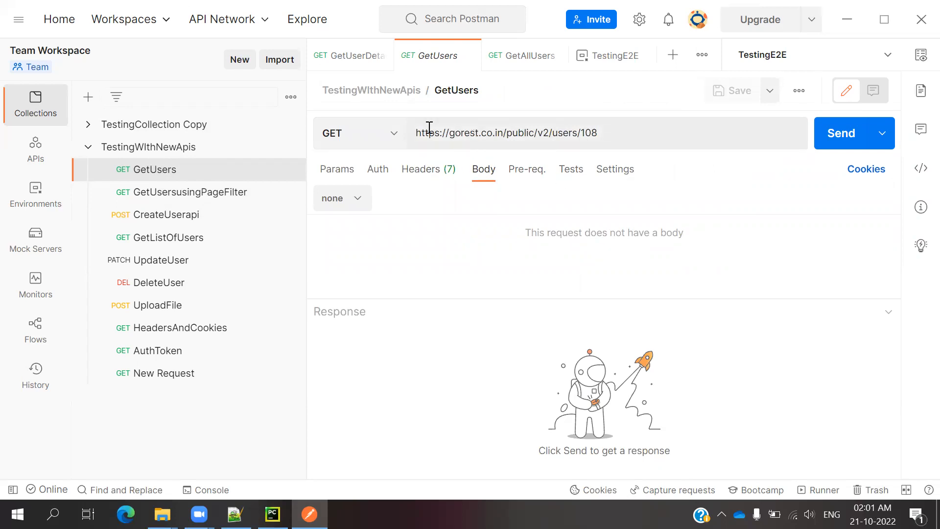
{"action": "mouse_move", "coordinate": [456, 171]}
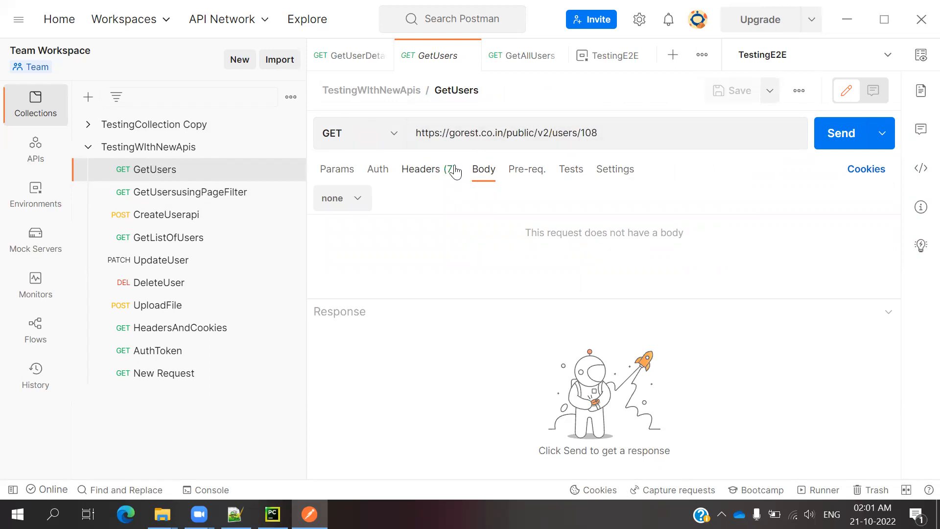
{"action": "left_click", "coordinate": [377, 168]}
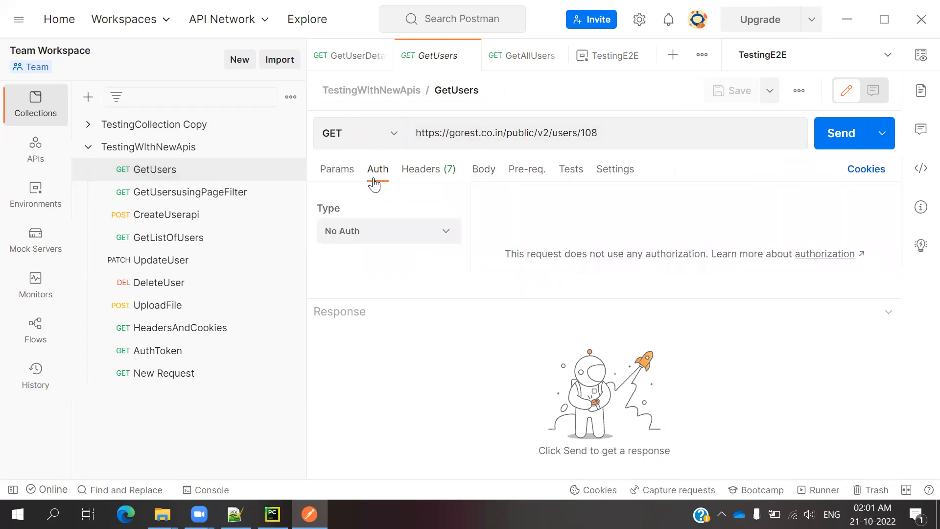
{"action": "left_click", "coordinate": [421, 168]}
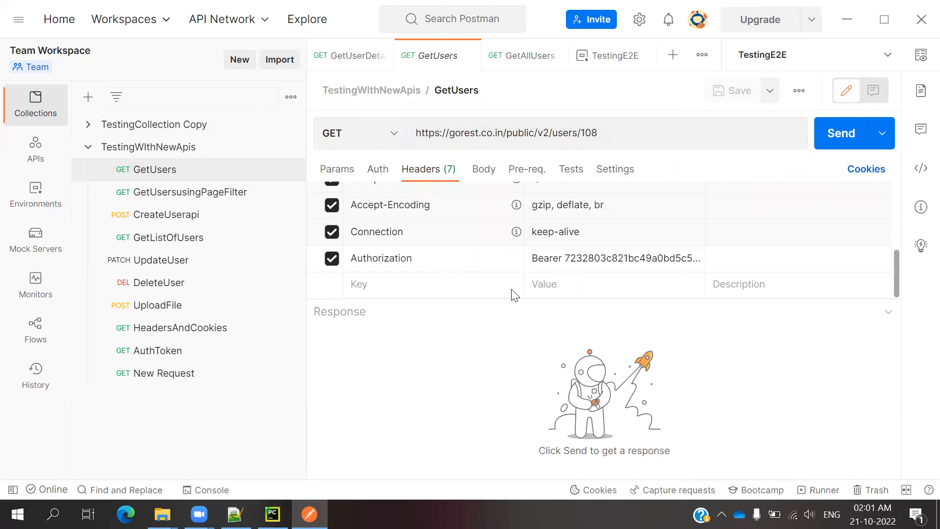
{"action": "mouse_move", "coordinate": [652, 297]}
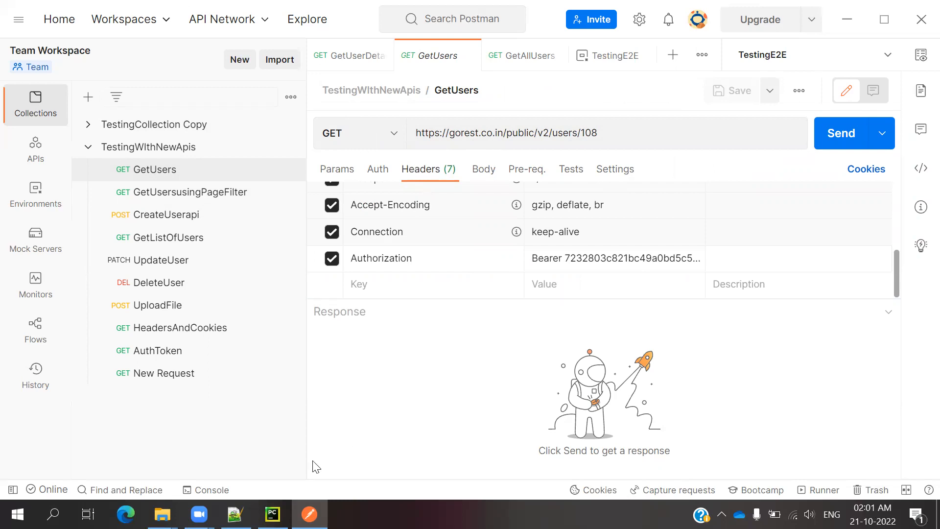
{"action": "left_click", "coordinate": [271, 515]}
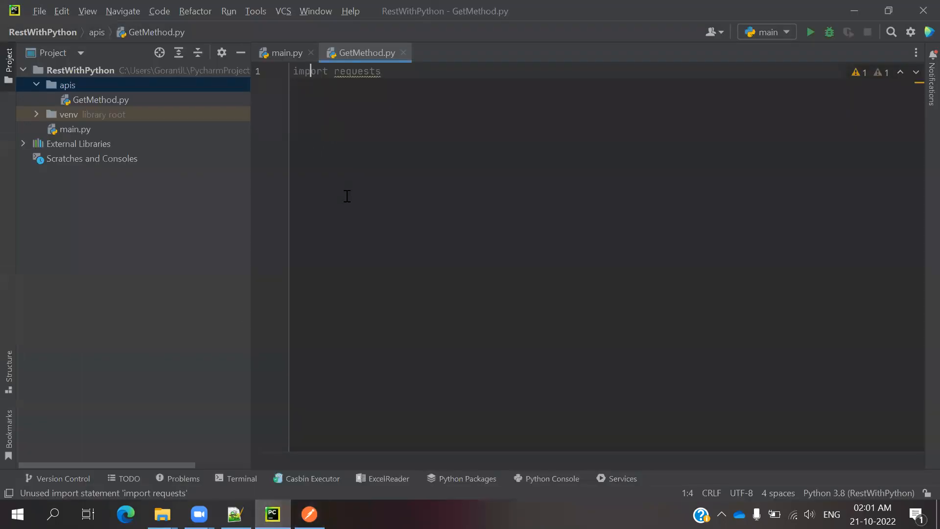
{"action": "key", "text": "enter"}
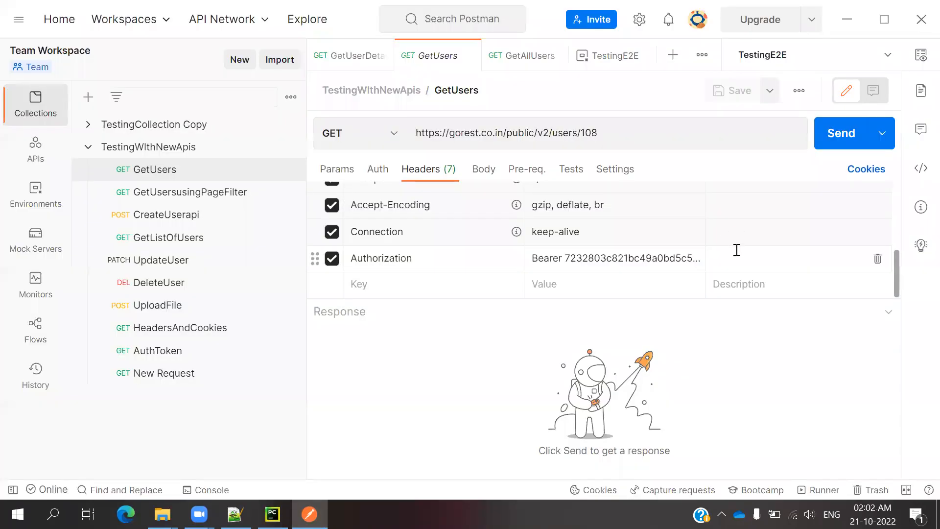
{"action": "mouse_move", "coordinate": [922, 166]}
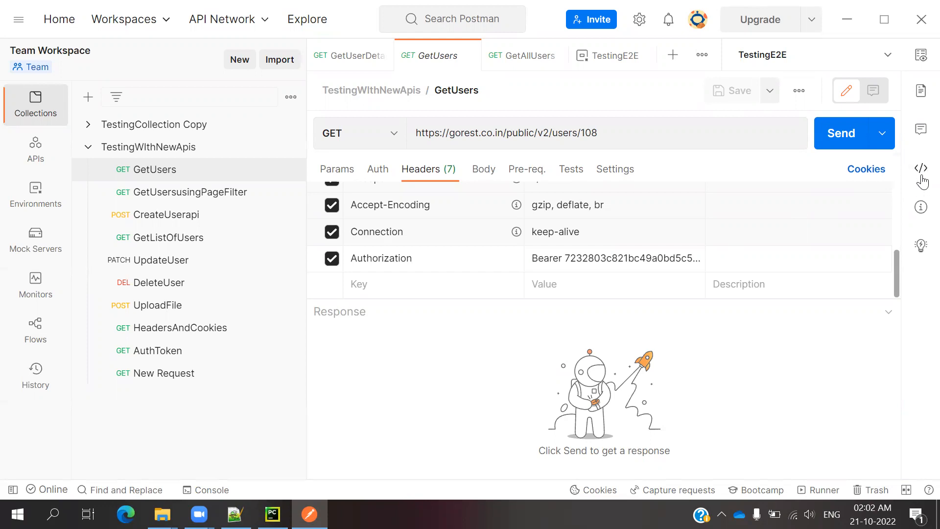
Step: Show the GetUsers code snippet as Python - Requests
{"action": "left_click", "coordinate": [923, 169]}
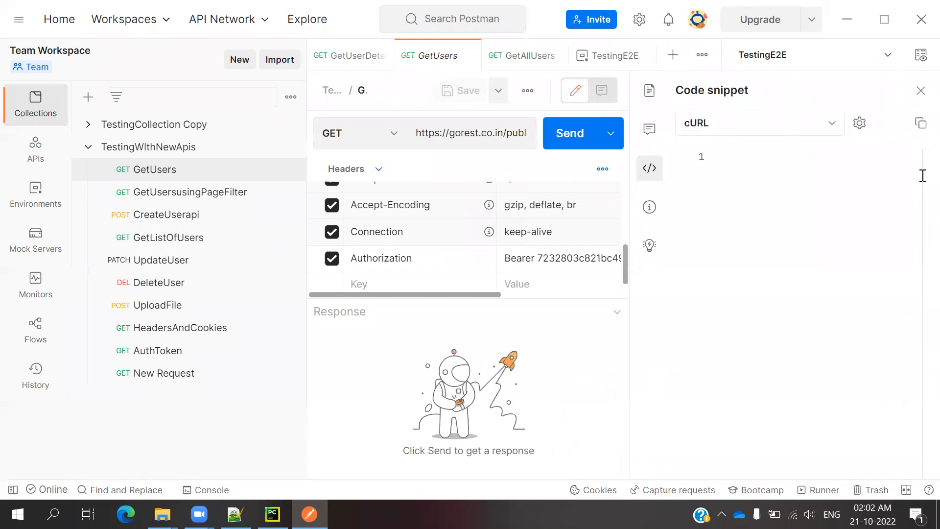
{"action": "left_click", "coordinate": [759, 123]}
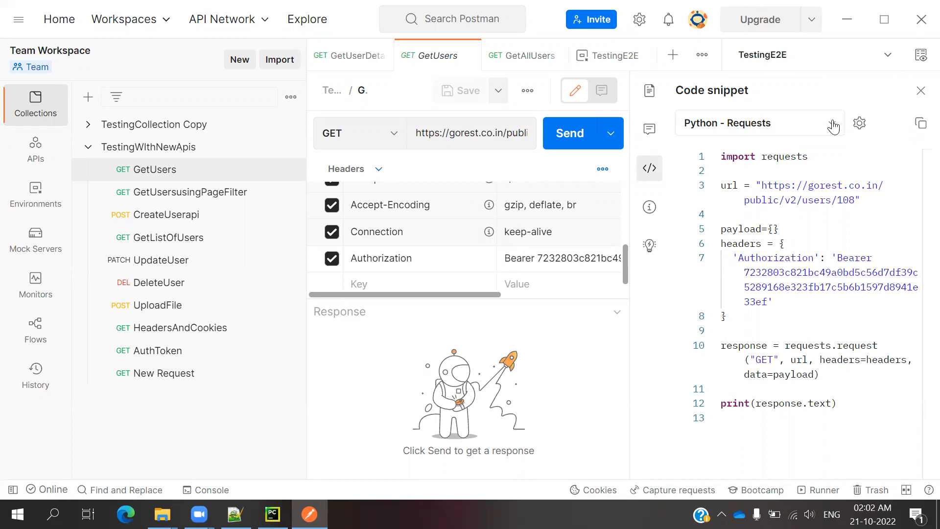
Step: Browse the list of available snippet languages, scrolling through it
{"action": "left_click", "coordinate": [758, 123]}
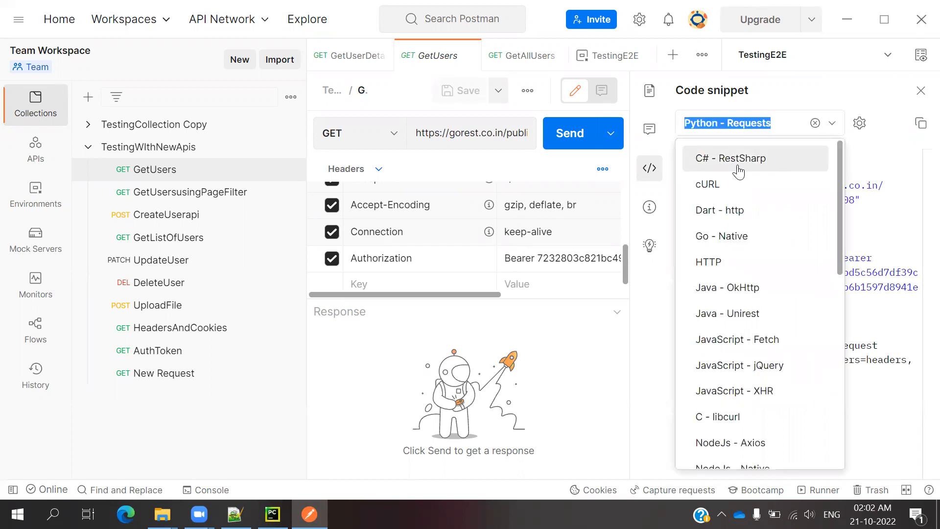
{"action": "mouse_move", "coordinate": [714, 177]}
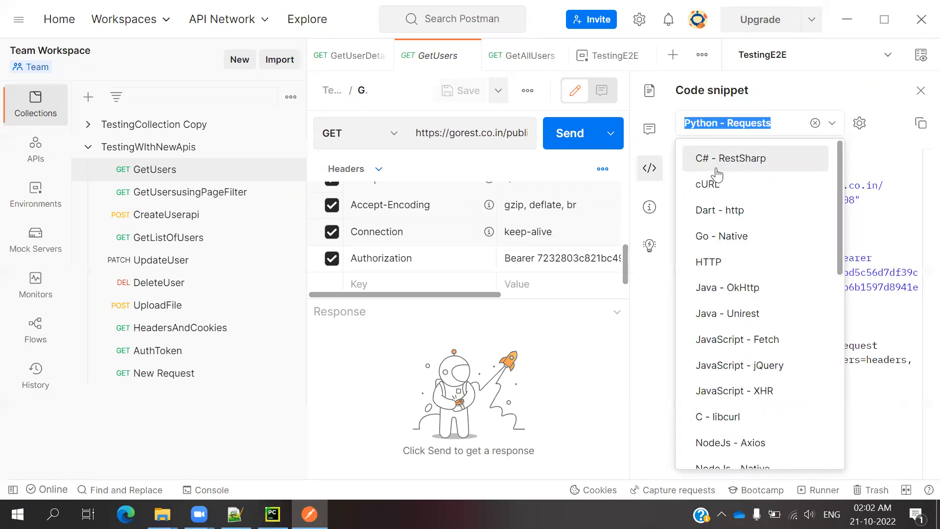
{"action": "mouse_move", "coordinate": [728, 185]}
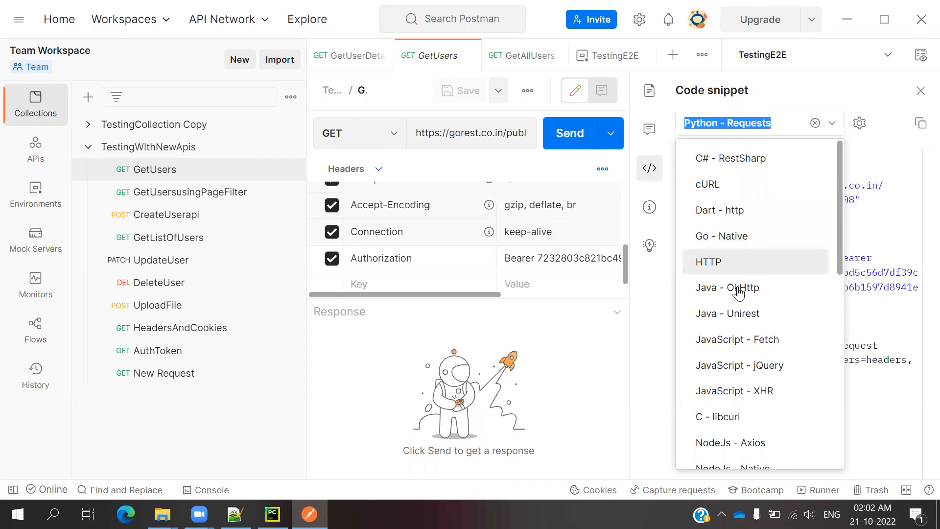
{"action": "mouse_move", "coordinate": [752, 313]}
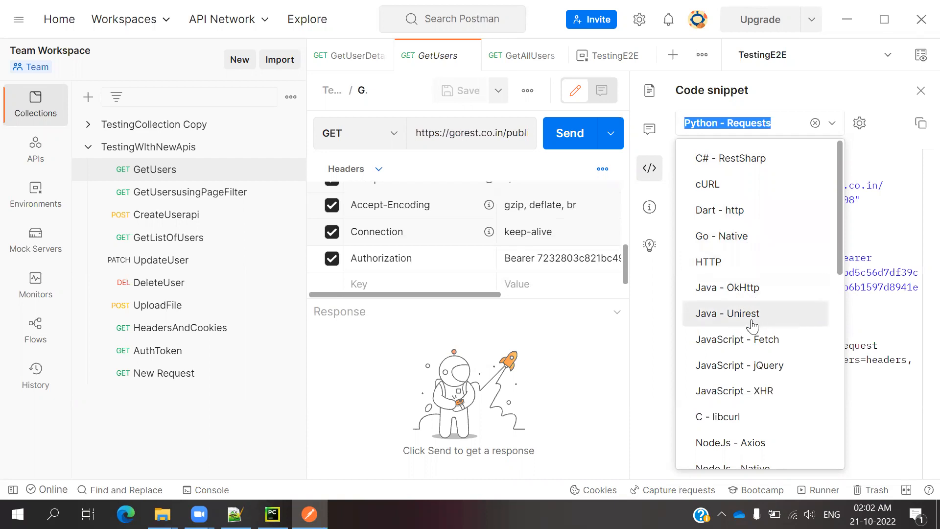
{"action": "mouse_move", "coordinate": [846, 217]}
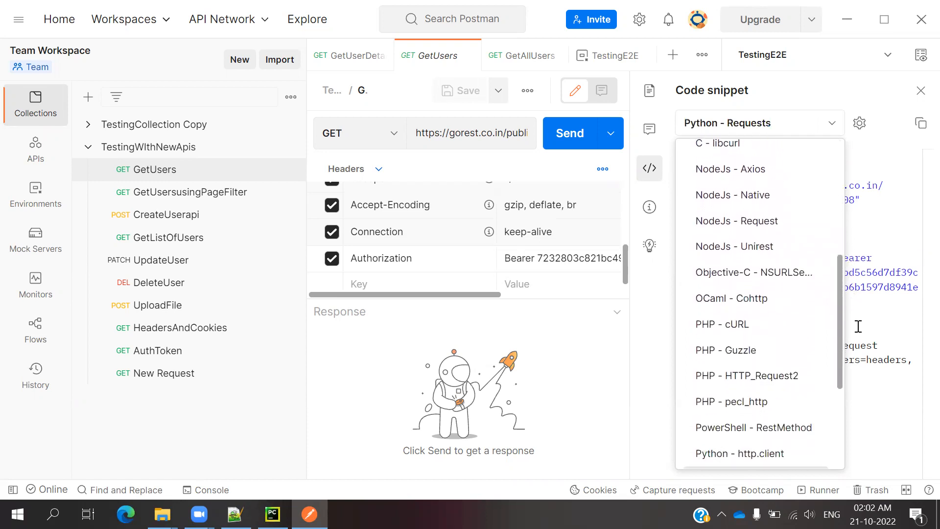
{"action": "mouse_move", "coordinate": [780, 246]}
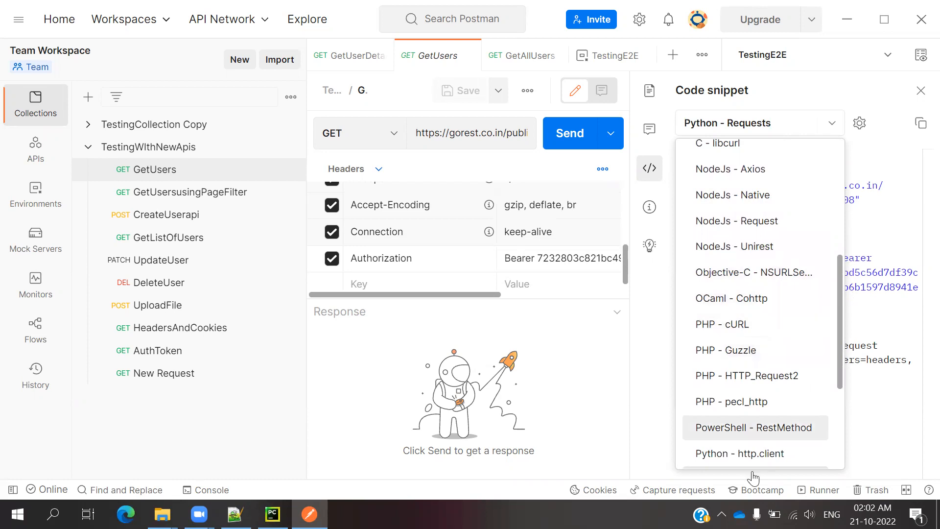
{"action": "mouse_move", "coordinate": [844, 323]}
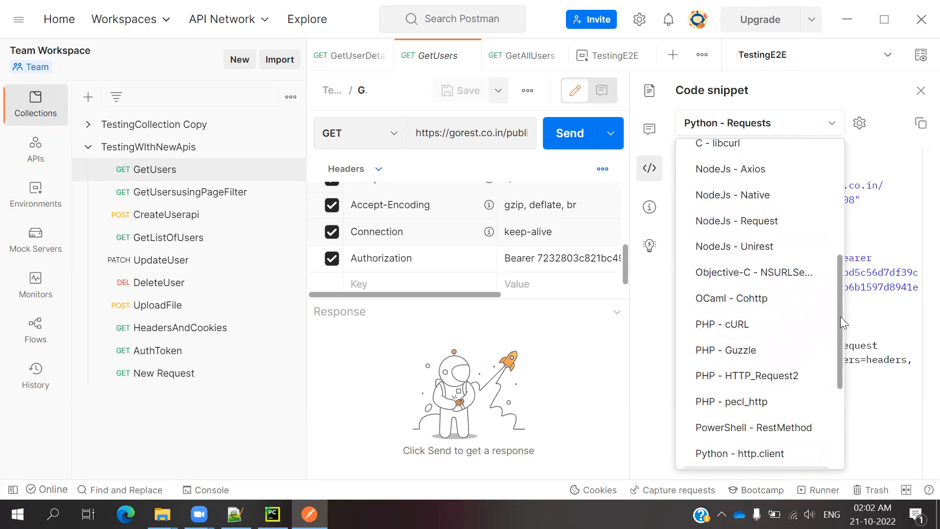
{"action": "scroll", "scroll_direction": "down", "scroll_amount": 3}
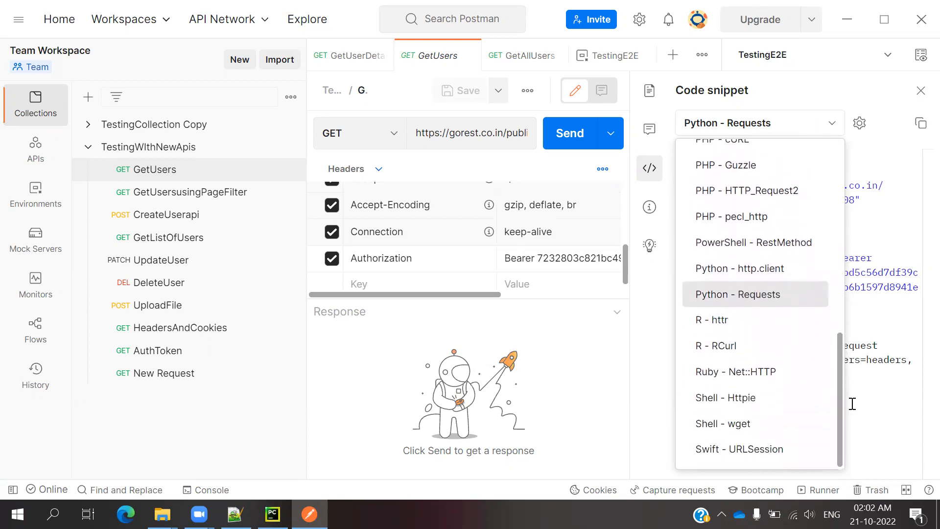
{"action": "mouse_move", "coordinate": [773, 305]}
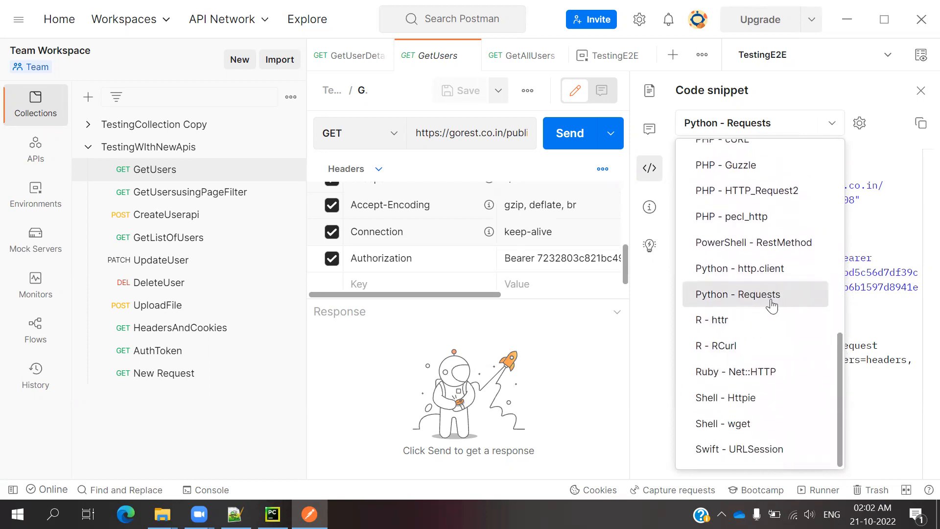
{"action": "mouse_move", "coordinate": [739, 268]}
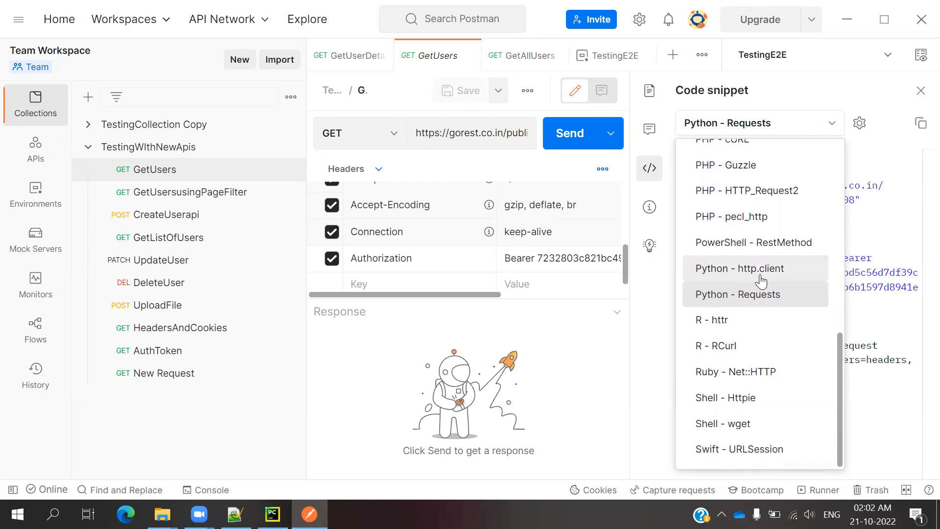
Step: Generate the snippet as Python - http.client and copy its code
{"action": "left_click", "coordinate": [740, 268]}
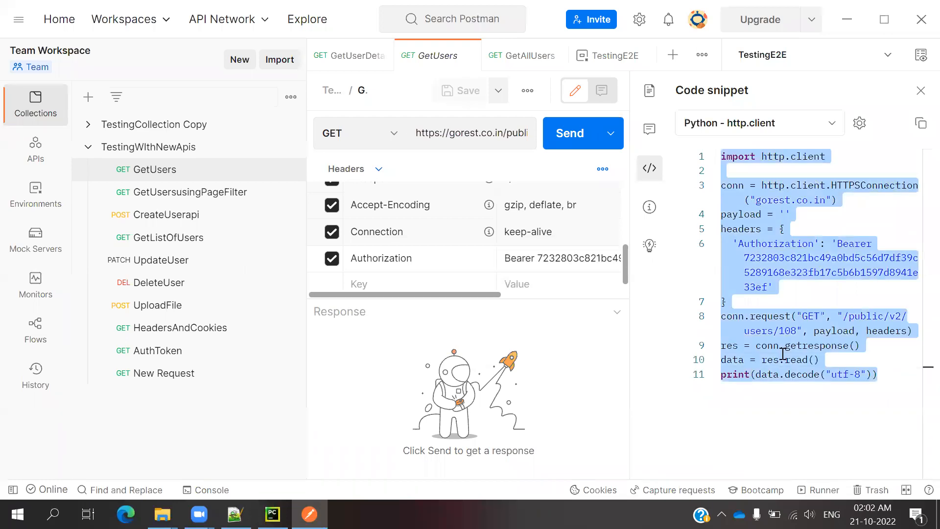
{"action": "left_click", "coordinate": [272, 514]}
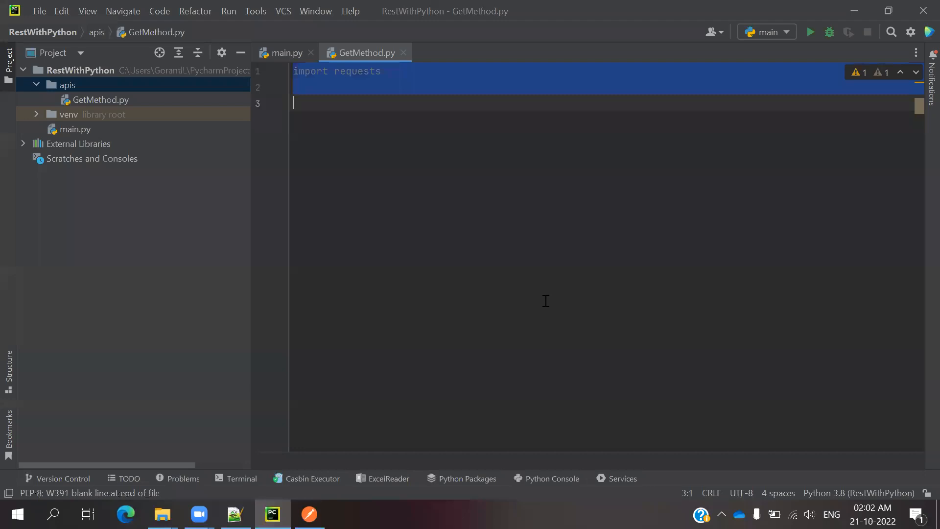
{"action": "left_click", "coordinate": [309, 515]}
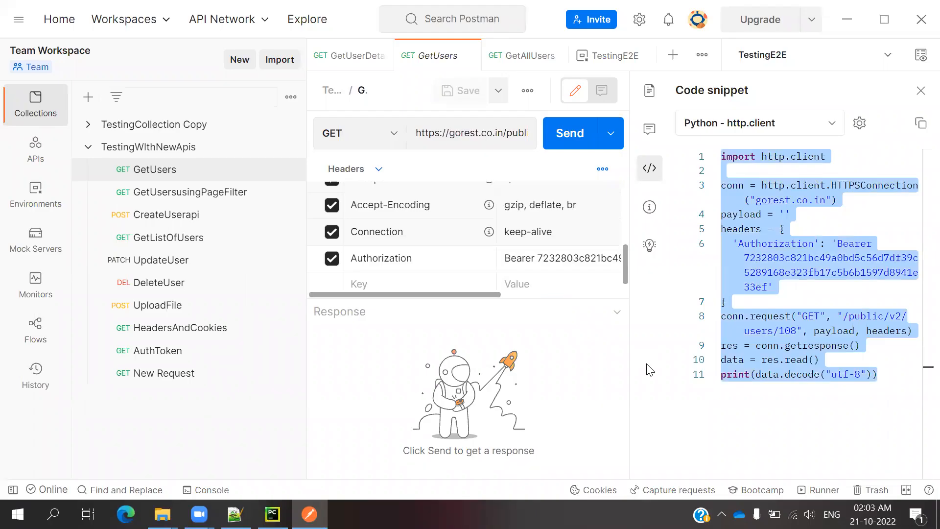
Step: Switch the snippet language back to Python - Requests and focus its code
{"action": "left_click", "coordinate": [758, 123]}
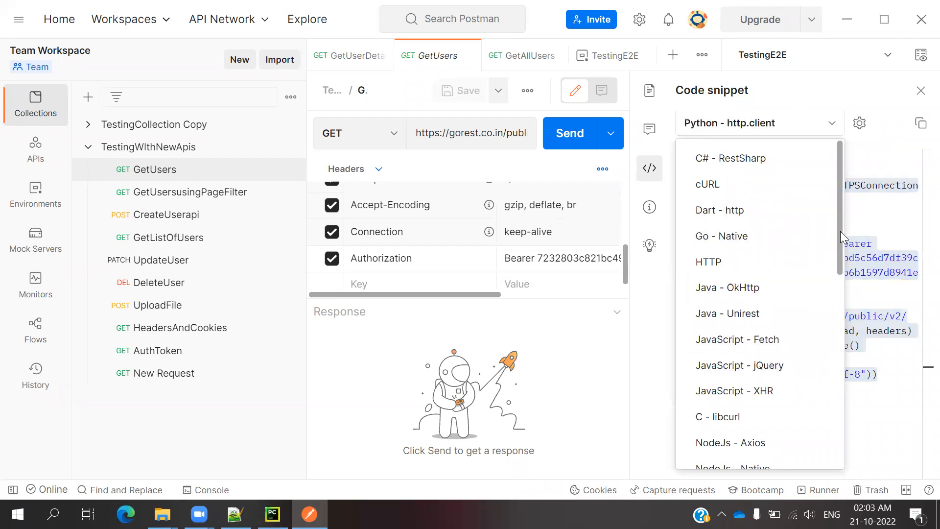
{"action": "scroll", "scroll_direction": "down", "scroll_amount": 3}
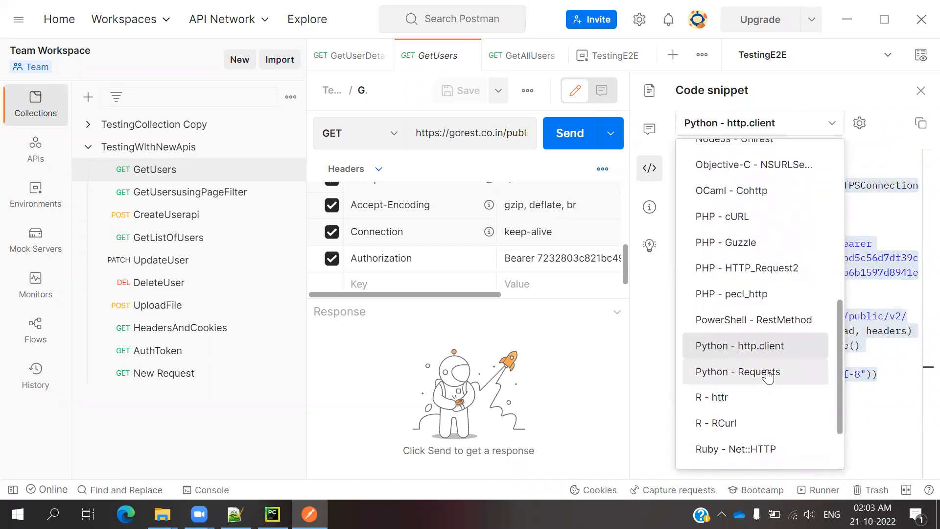
{"action": "left_click", "coordinate": [737, 372]}
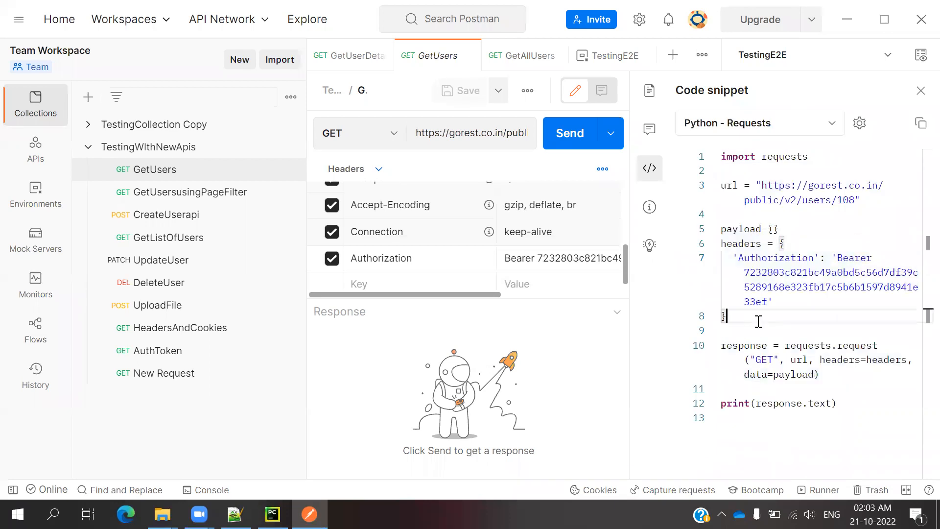
{"action": "left_click", "coordinate": [272, 515]}
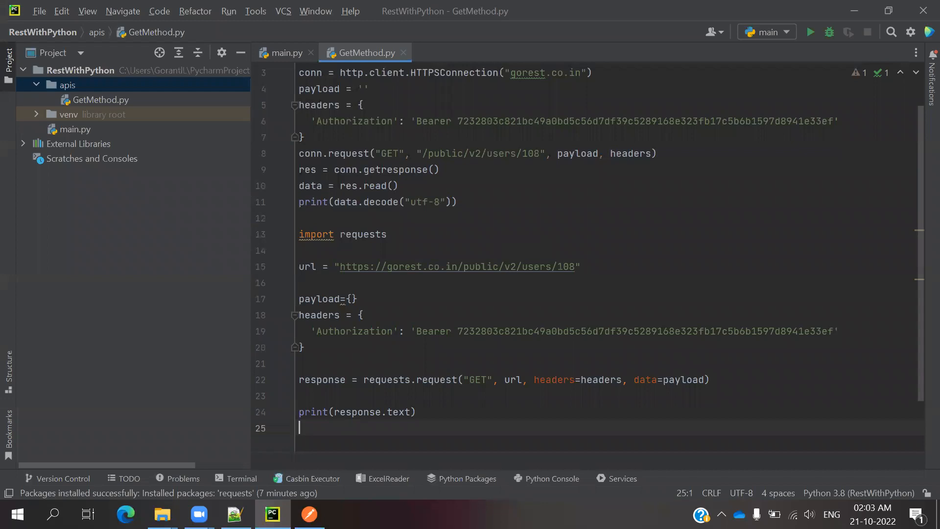
Step: Inspect GetMethod.py, highlighting the url variable in the Requests code
{"action": "double_click", "coordinate": [453, 72]}
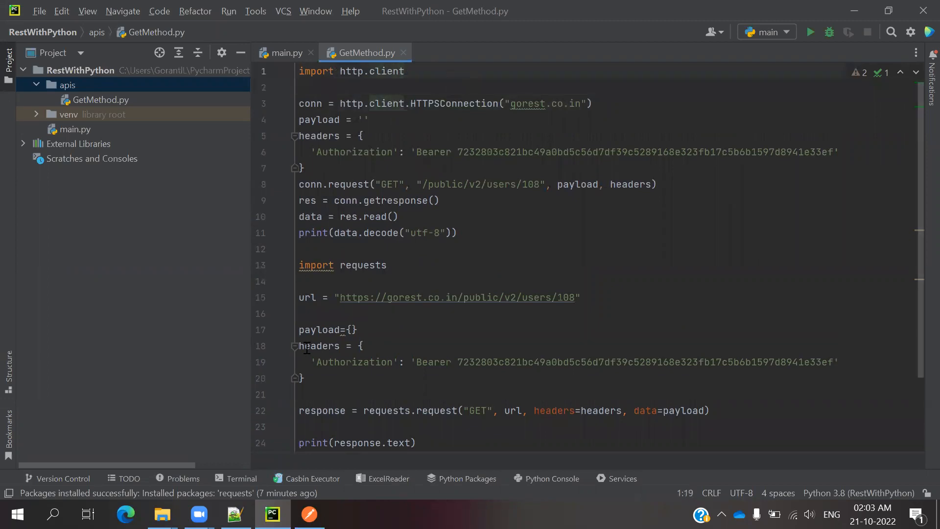
{"action": "double_click", "coordinate": [307, 297]}
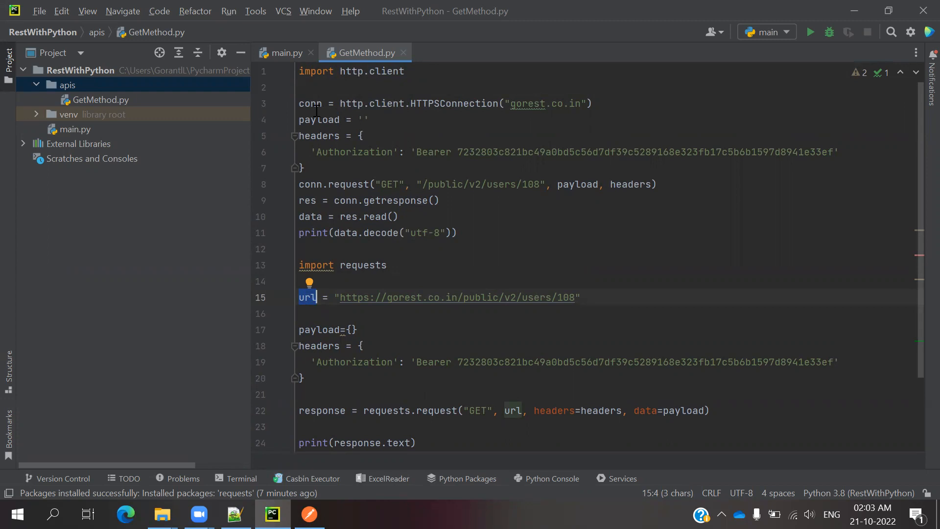
{"action": "mouse_move", "coordinate": [310, 103]}
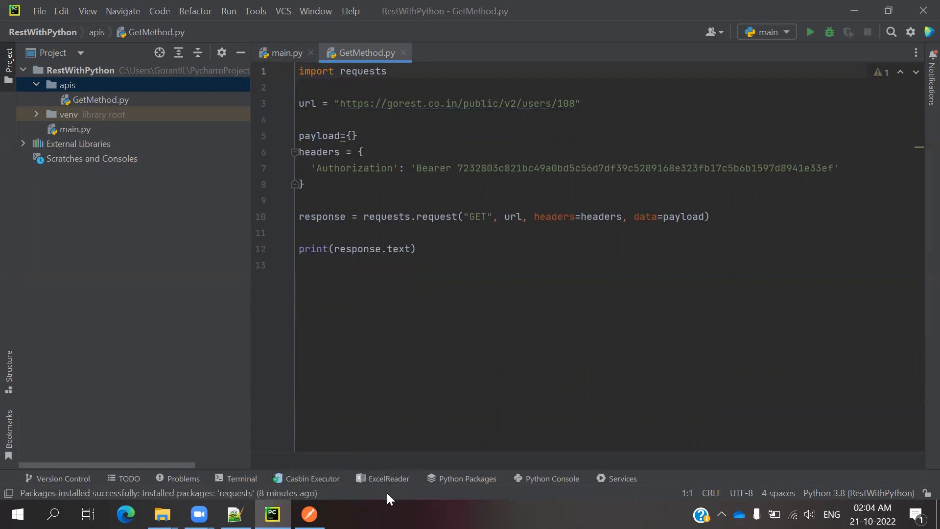
Step: Run python apis/GetMethod.py in the terminal and select user 108's printed JSON
{"action": "left_click", "coordinate": [242, 479]}
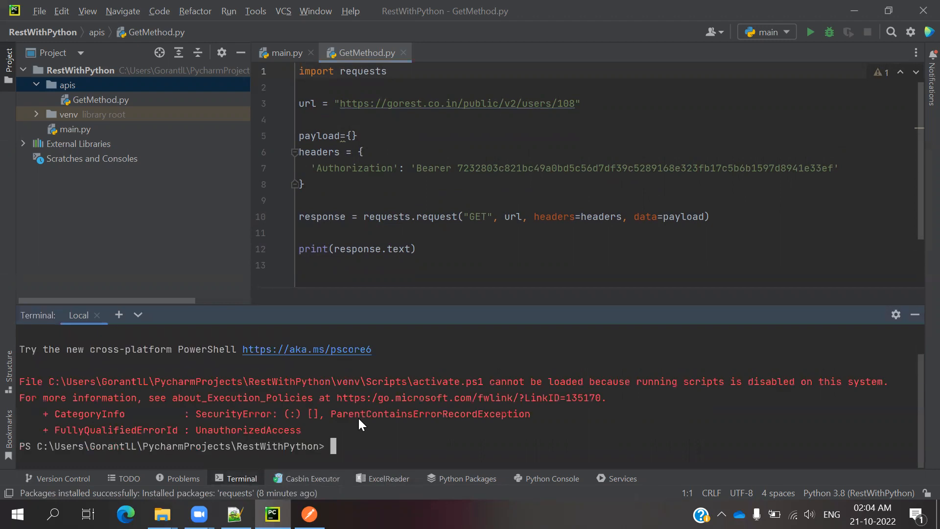
{"action": "type", "text": "pyth"}
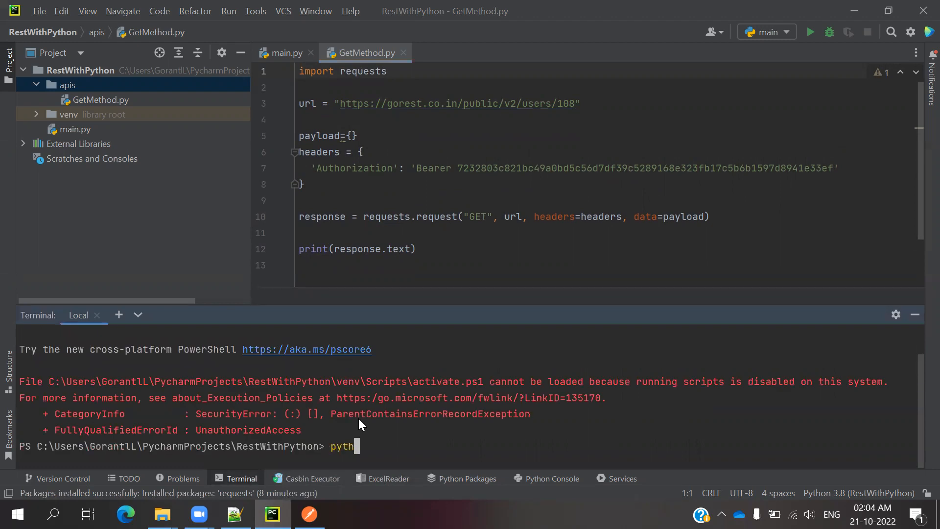
{"action": "type", "text": "on"}
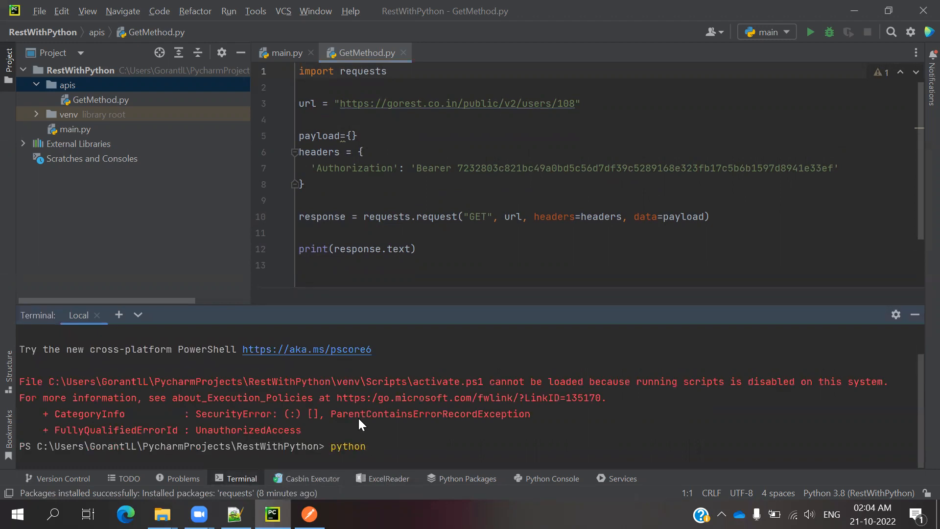
{"action": "type", "text": "apis"}
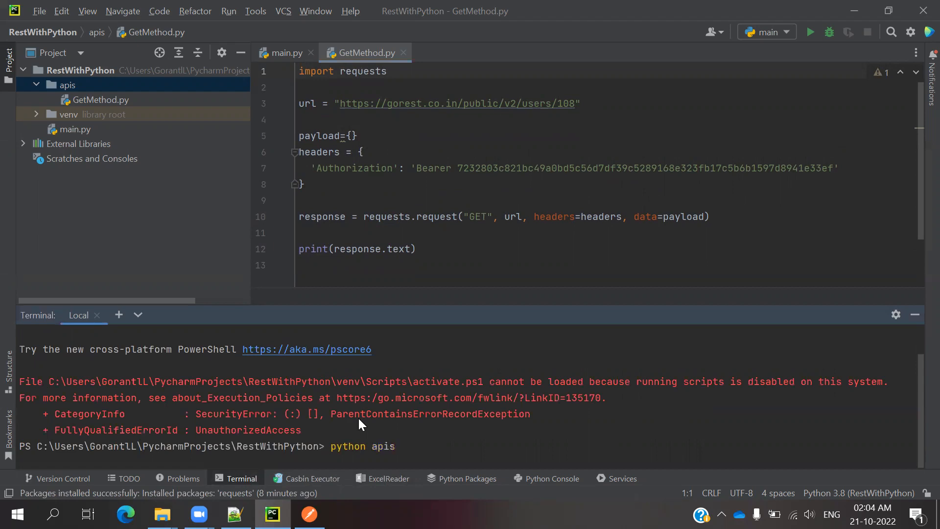
{"action": "type", "text": "/"}
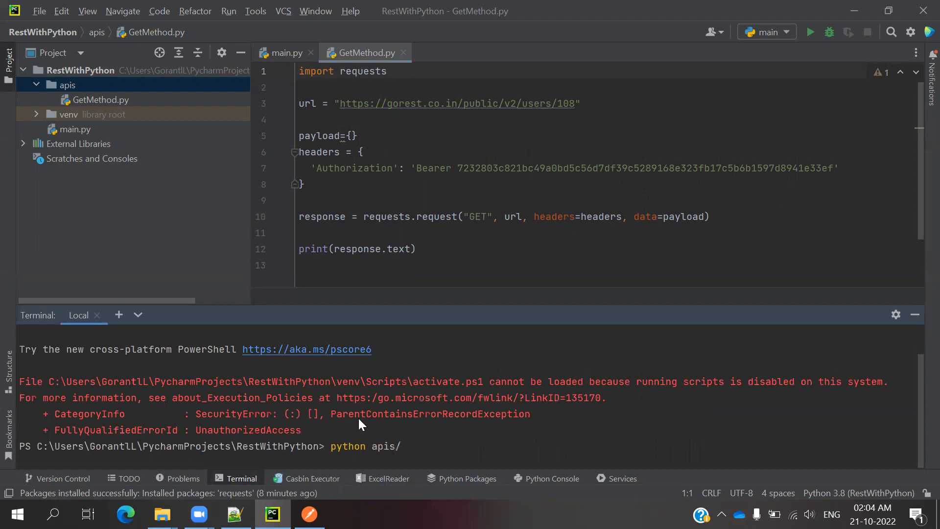
{"action": "type", "text": "GetMethod"}
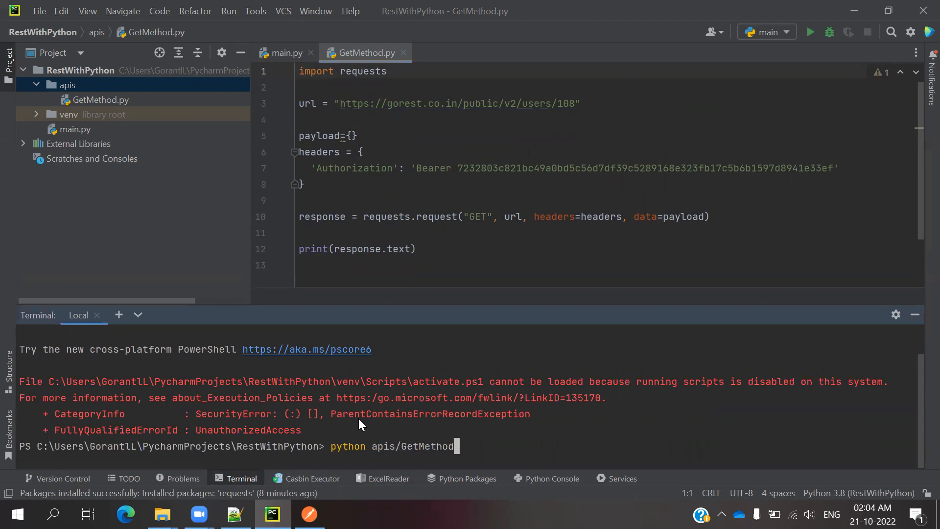
{"action": "key", "text": "enter"}
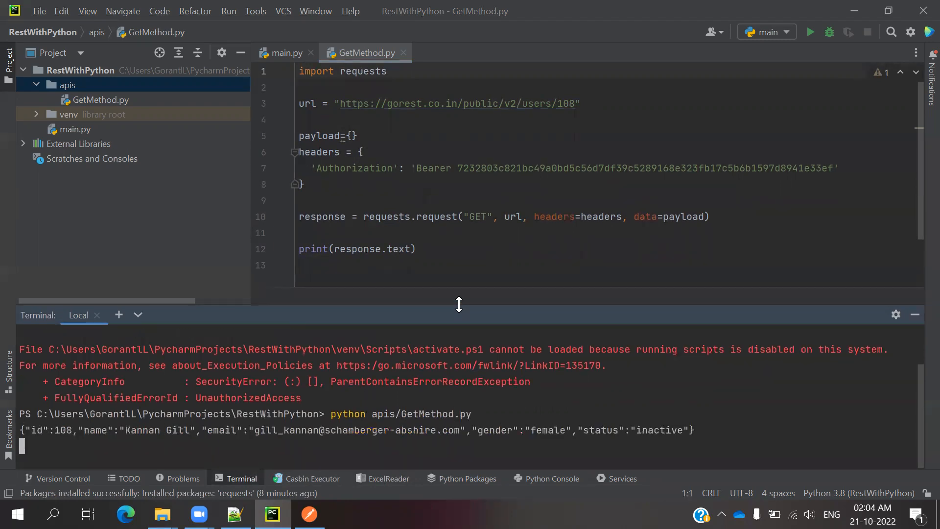
{"action": "left_click_drag", "start_coordinate": [459, 305], "coordinate": [459, 243]}
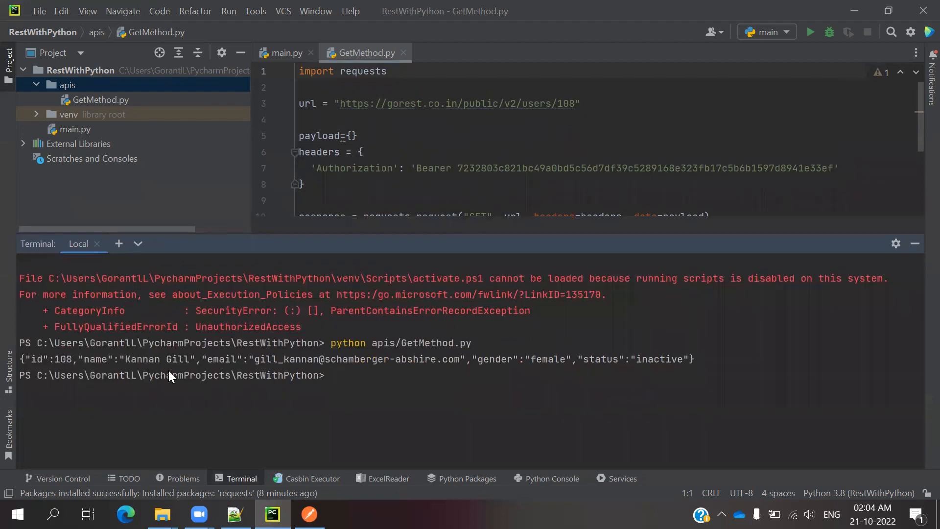
{"action": "mouse_move", "coordinate": [417, 376]}
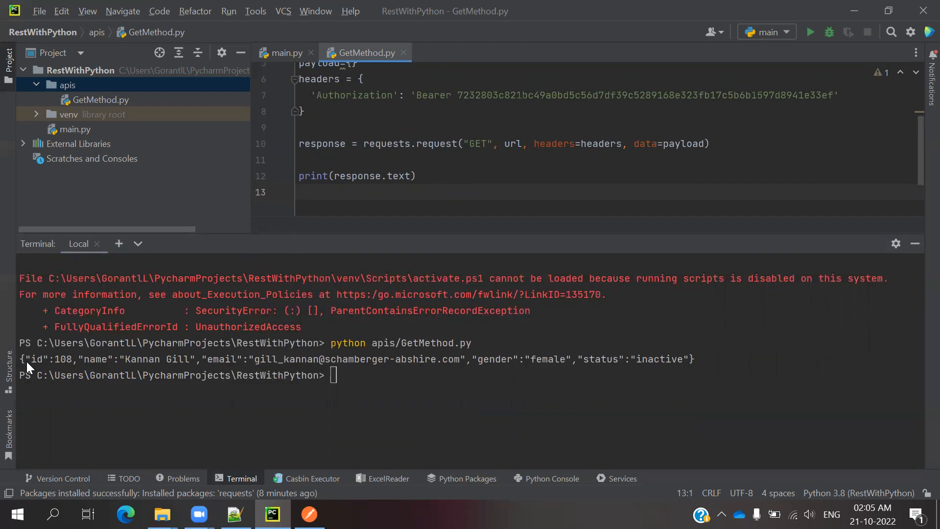
{"action": "left_click_drag", "start_coordinate": [27, 359], "coordinate": [230, 358]}
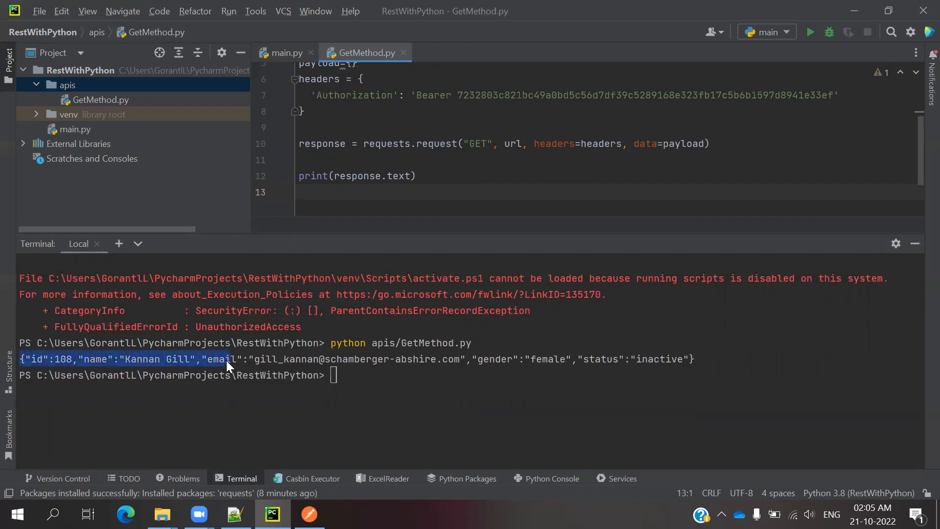